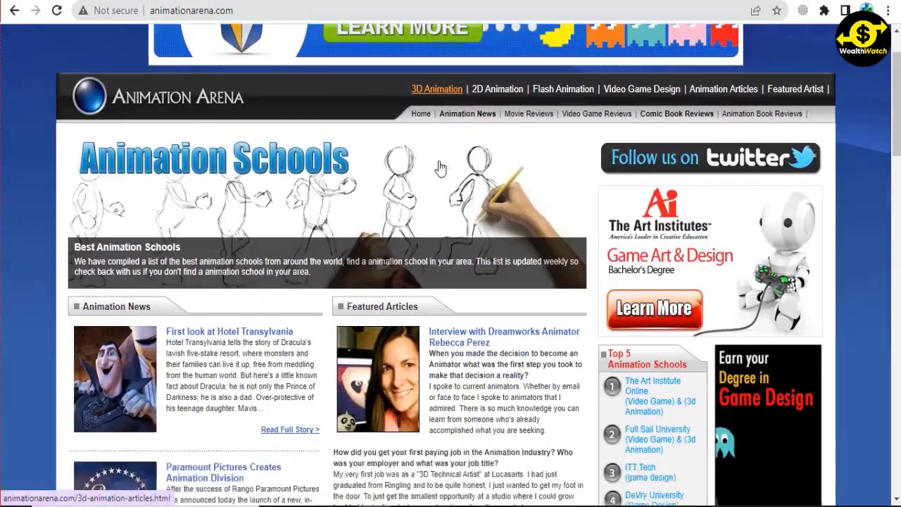
Scroll the Animation Arena page and go to its paid review-writing page
scroll(down, 3)
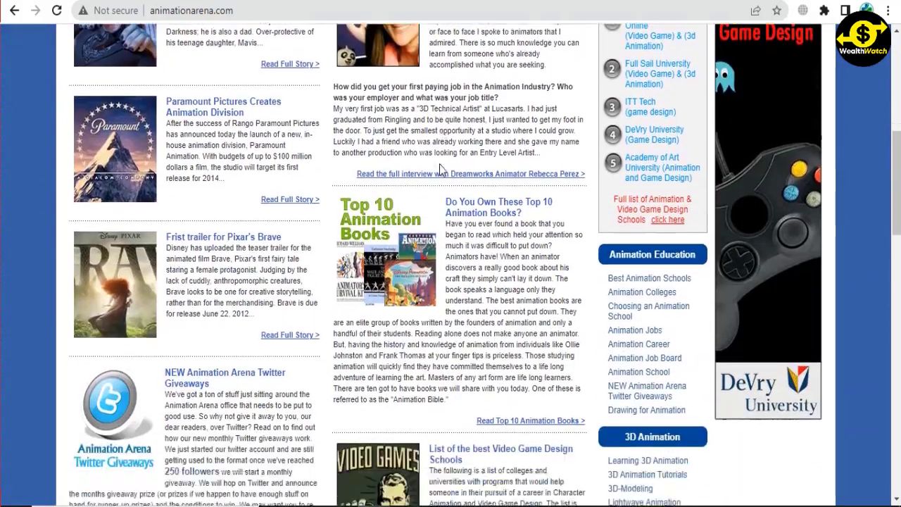
scroll(down, 3)
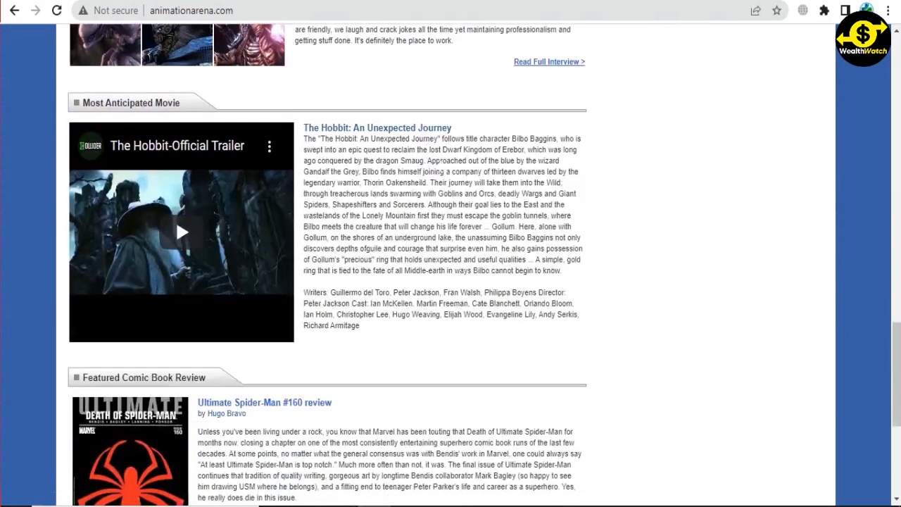
scroll(down, 3)
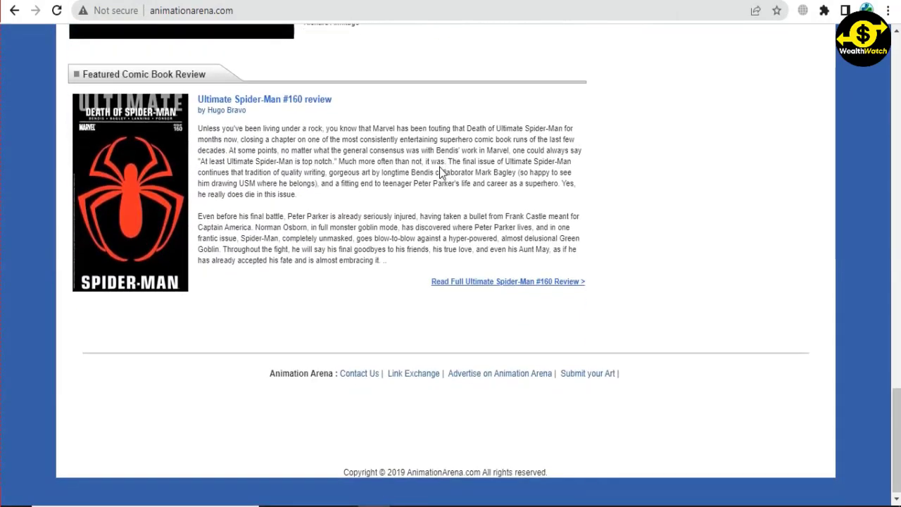
scroll(up, 3)
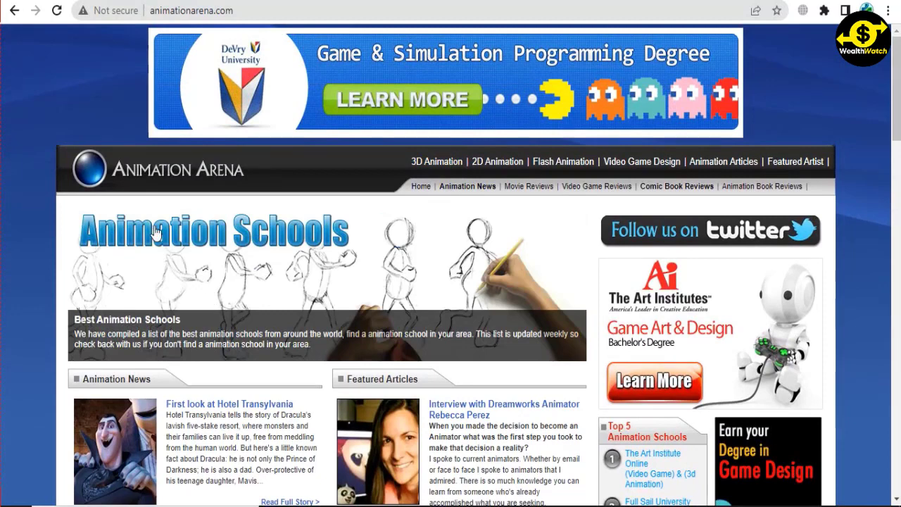
mouse_move(186, 196)
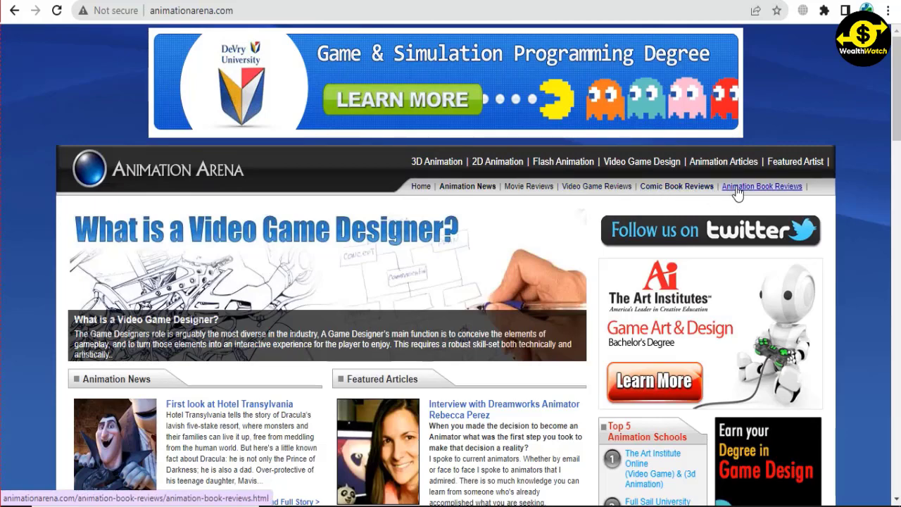
click(761, 186)
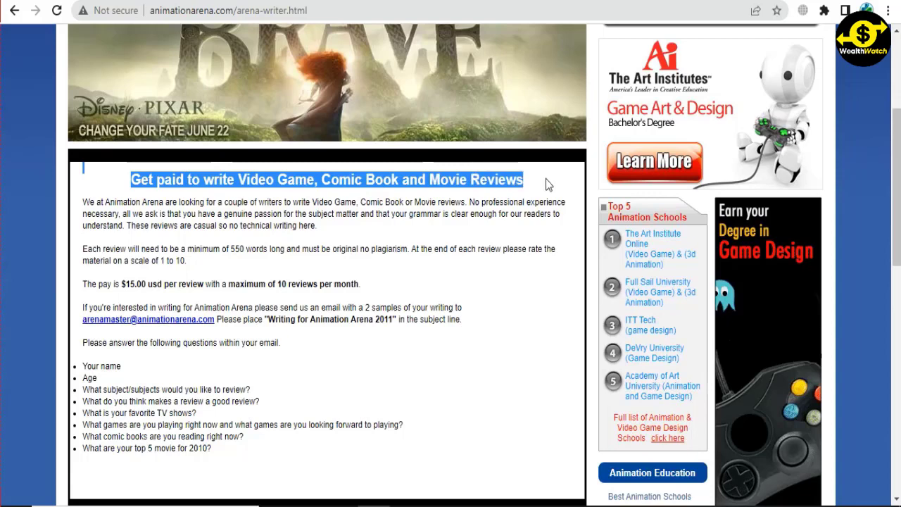
Return to the Animation Arena homepage and scroll down through its content
click(549, 183)
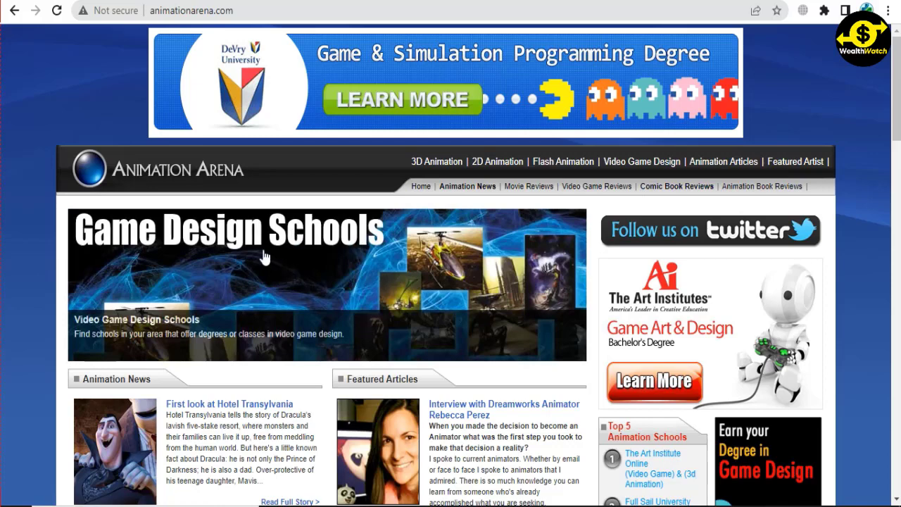
scroll(down, 3)
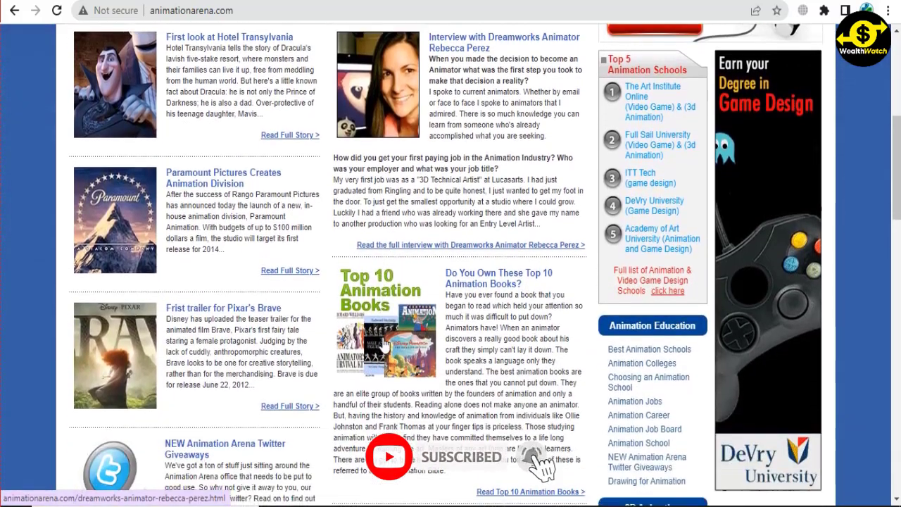
scroll(down, 3)
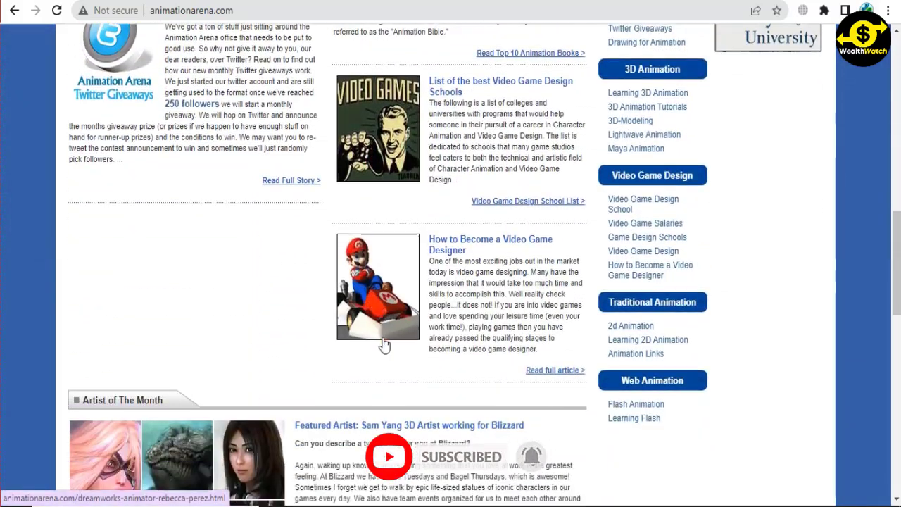
scroll(down, 3)
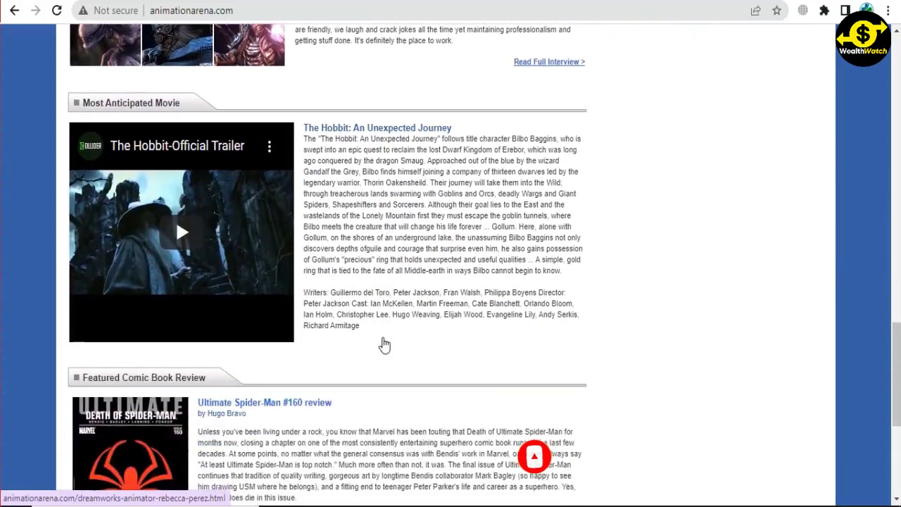
scroll(down, 3)
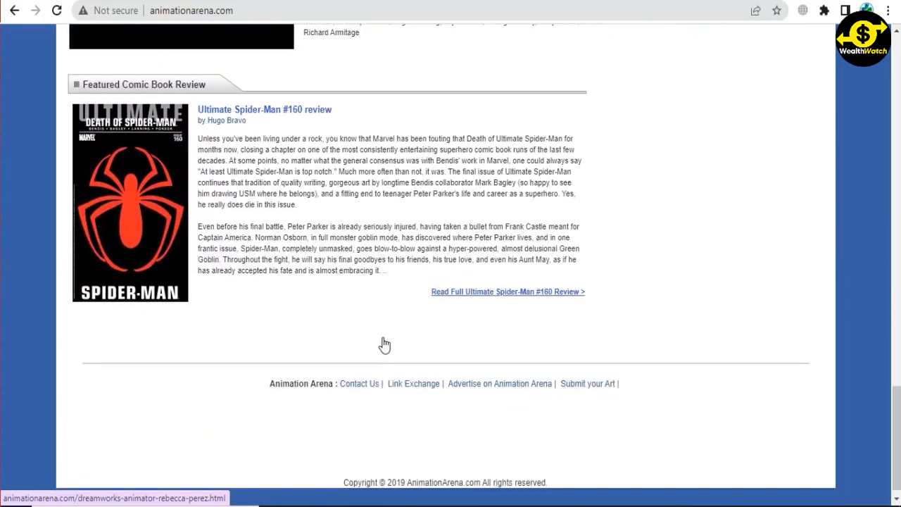
scroll(down, 3)
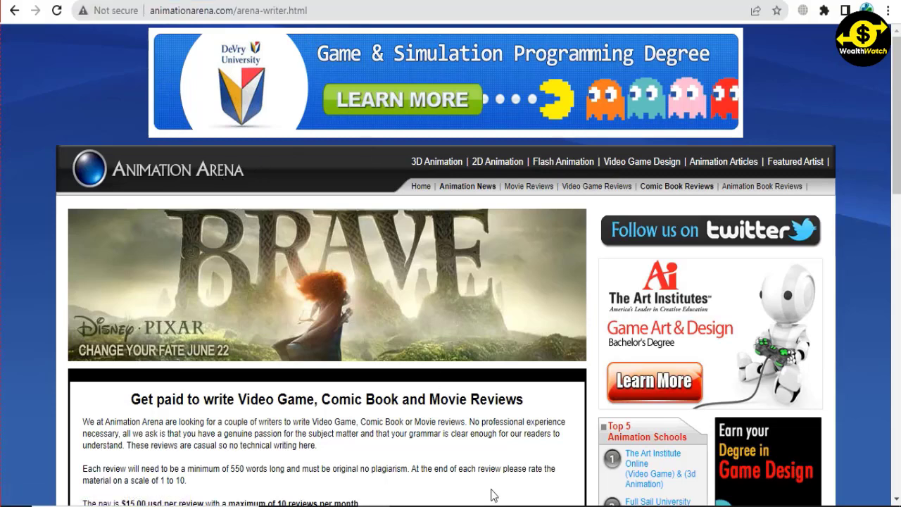
mouse_move(436, 216)
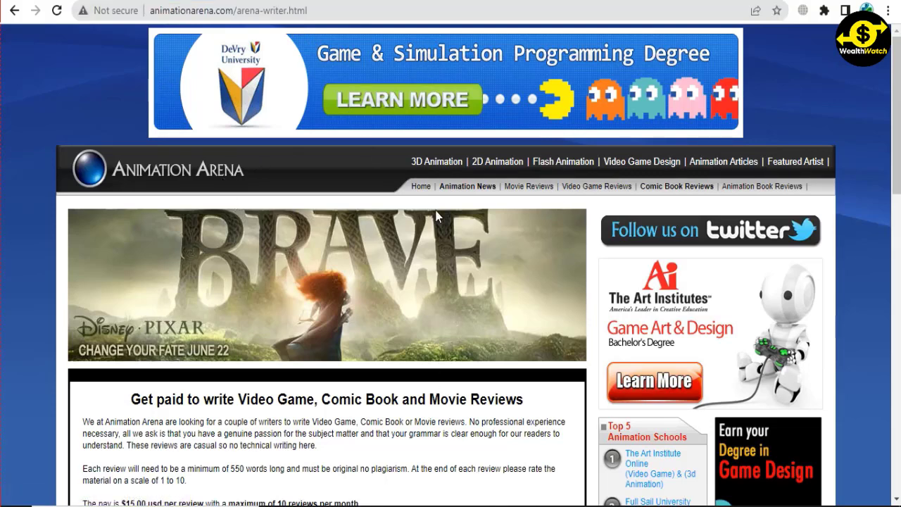
scroll(down, 3)
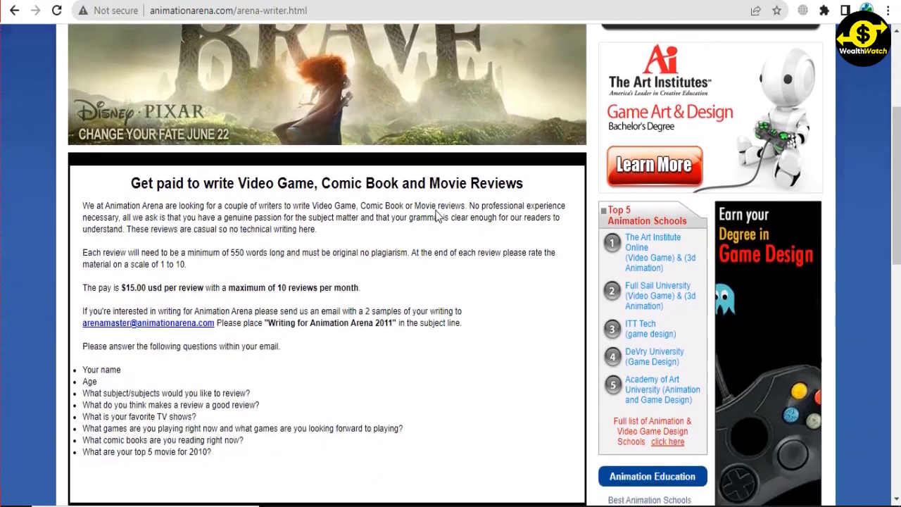
scroll(down, 3)
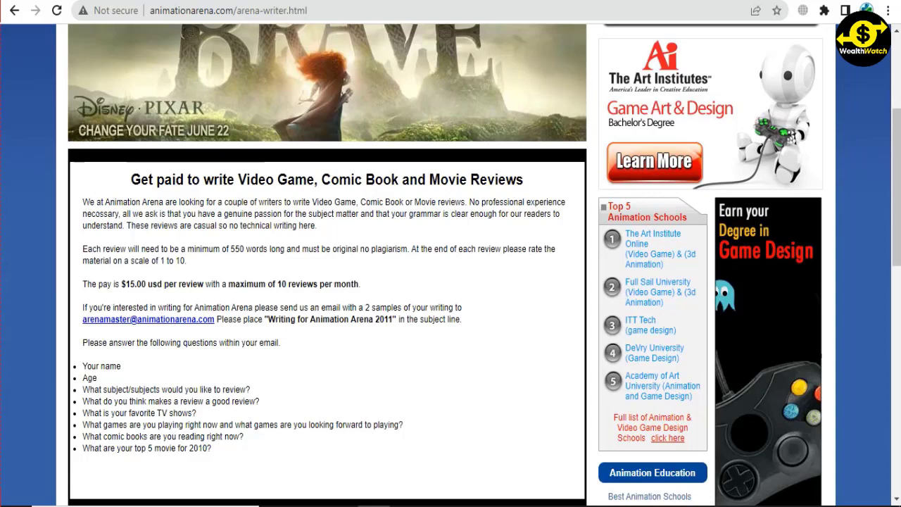
drag(82, 203, 462, 324)
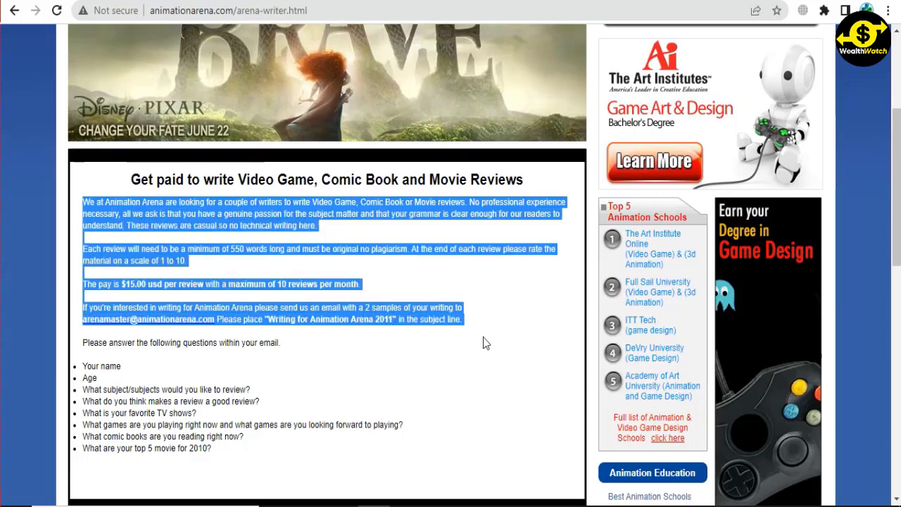
click(484, 343)
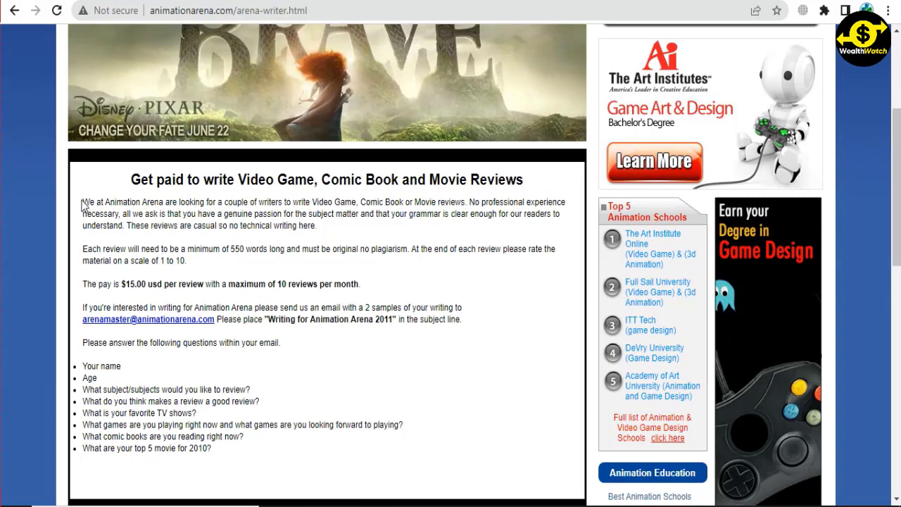
drag(81, 203, 220, 225)
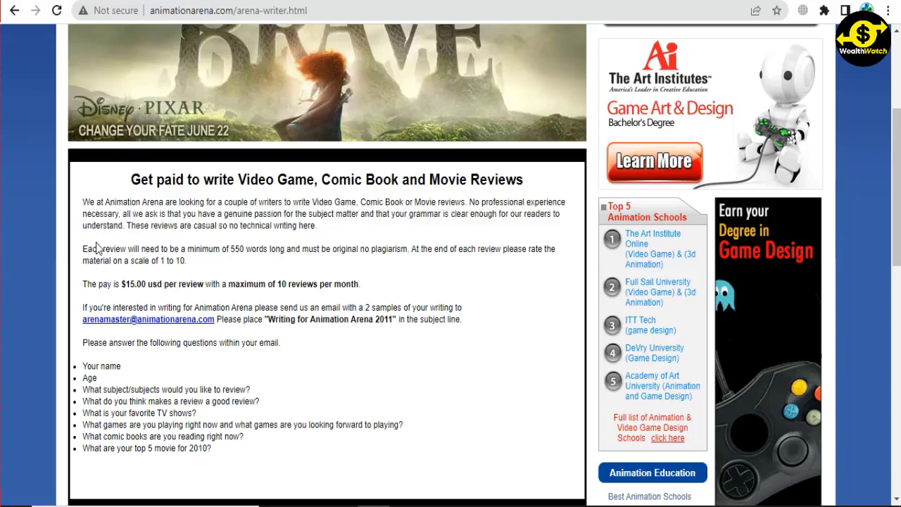
double_click(91, 248)
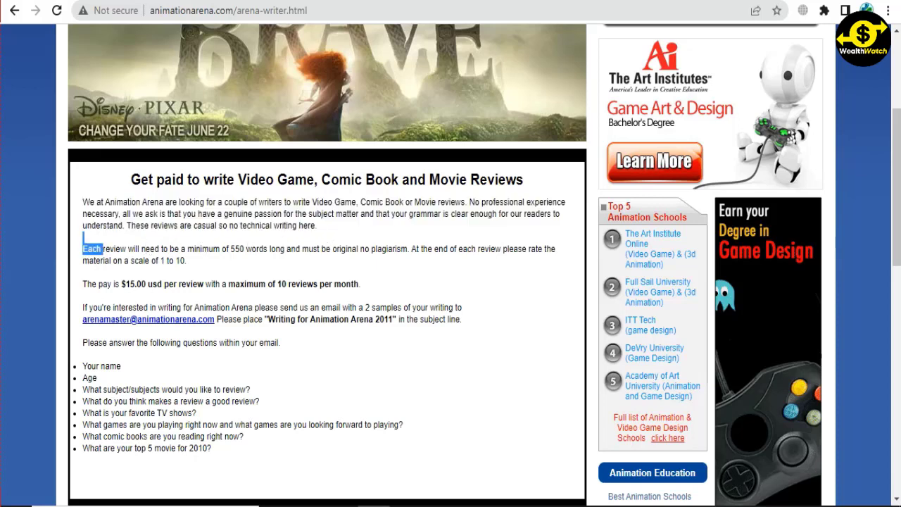
drag(81, 248, 186, 260)
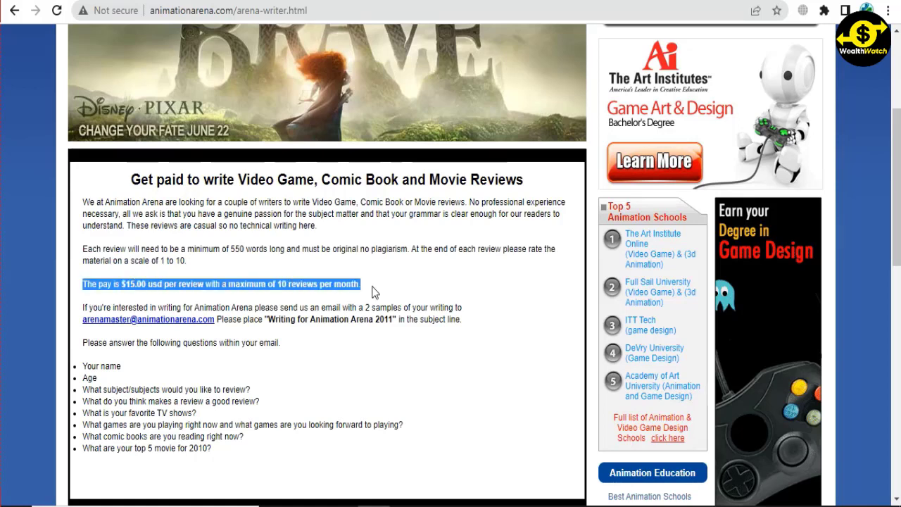
mouse_move(376, 296)
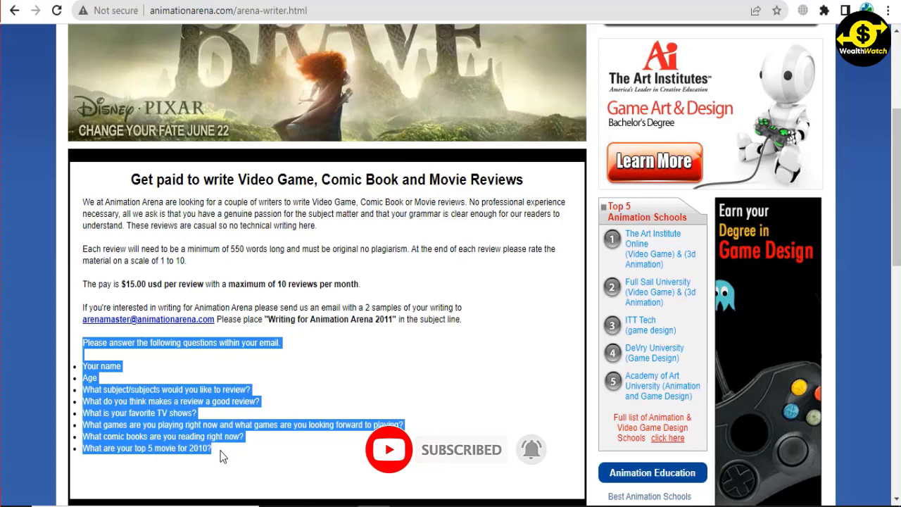
click(228, 457)
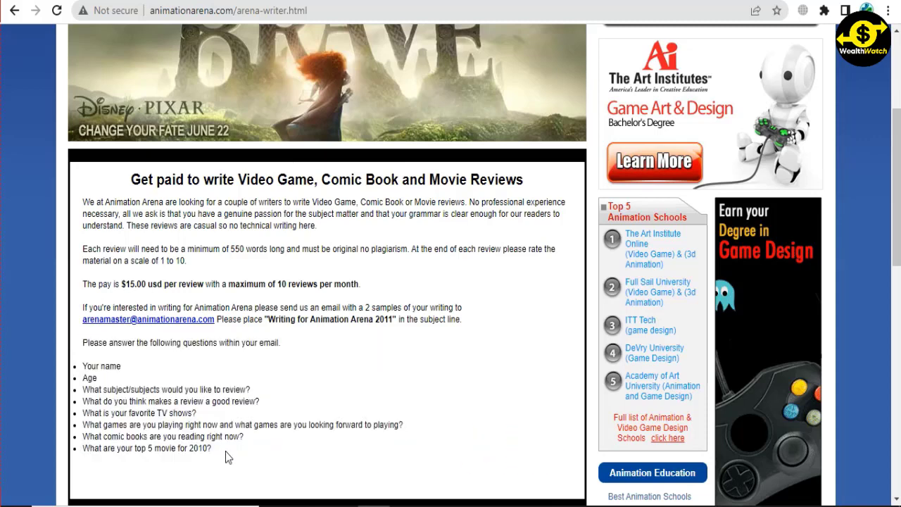
mouse_move(485, 496)
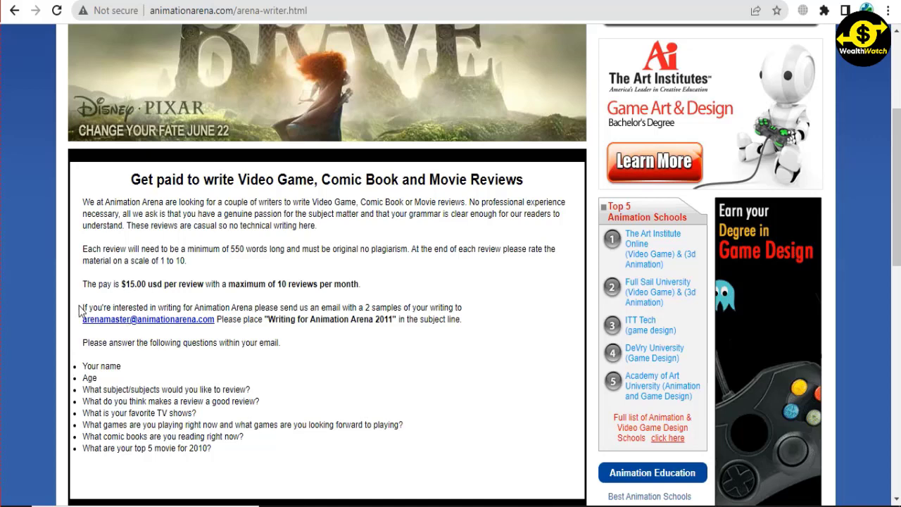
drag(82, 307, 251, 307)
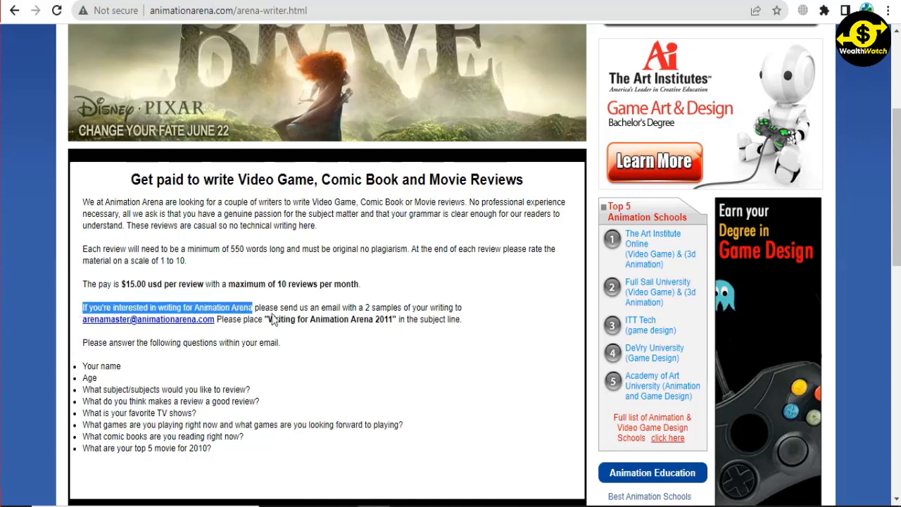
drag(248, 307, 459, 318)
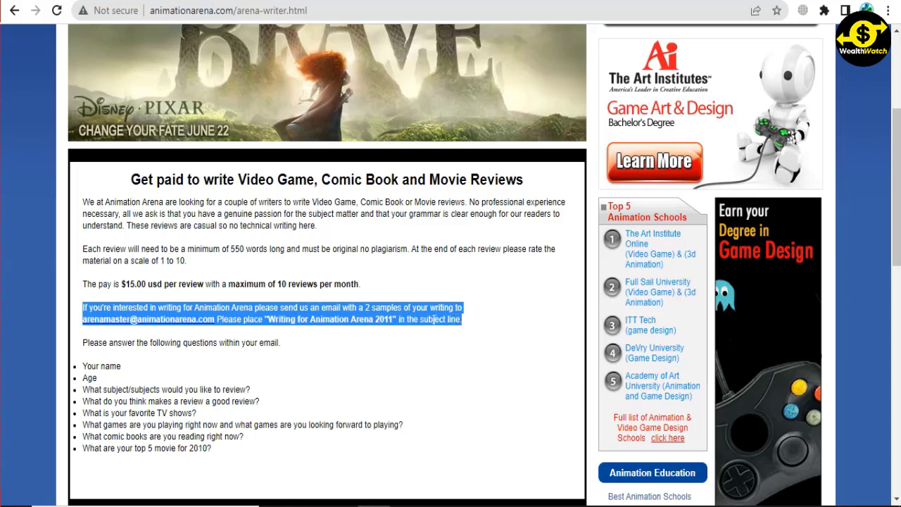
click(484, 331)
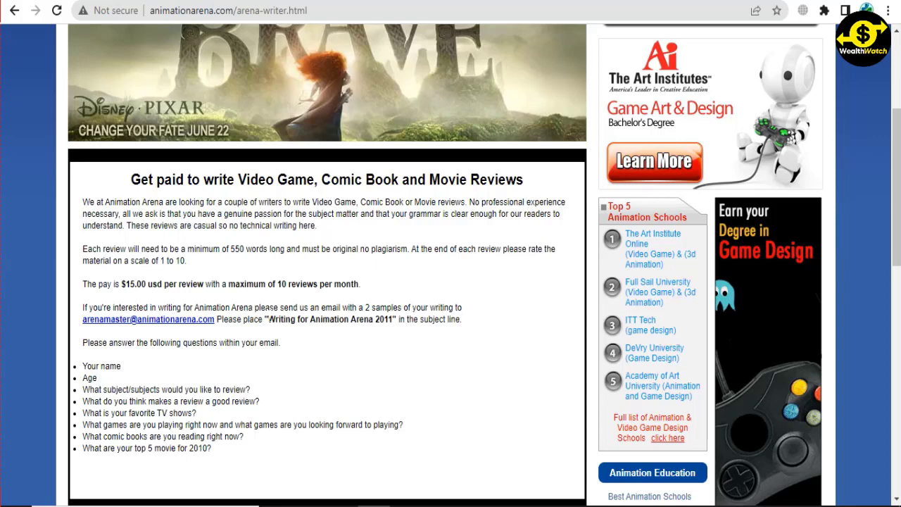
double_click(329, 319)
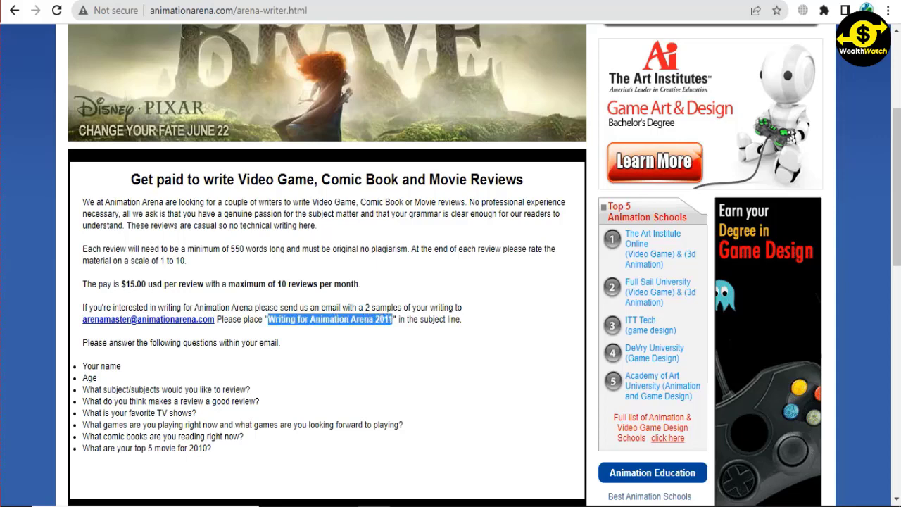
mouse_move(367, 338)
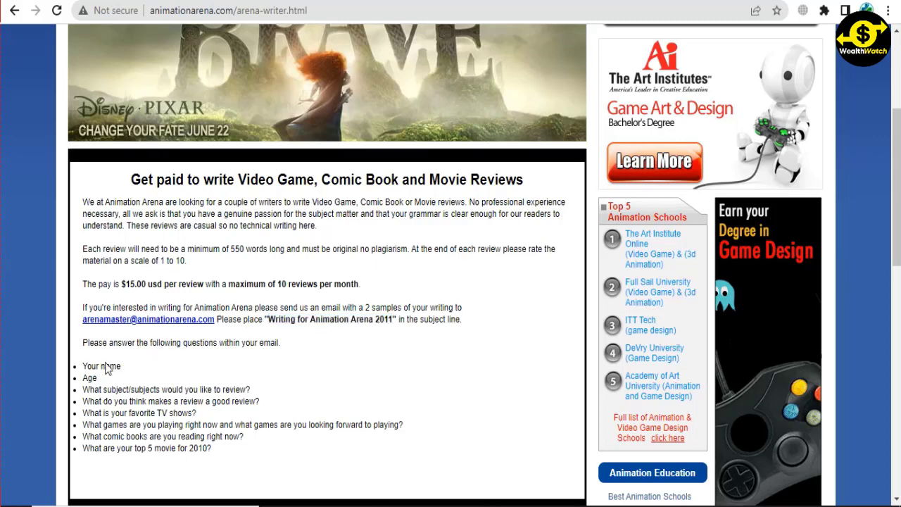
triple_click(180, 343)
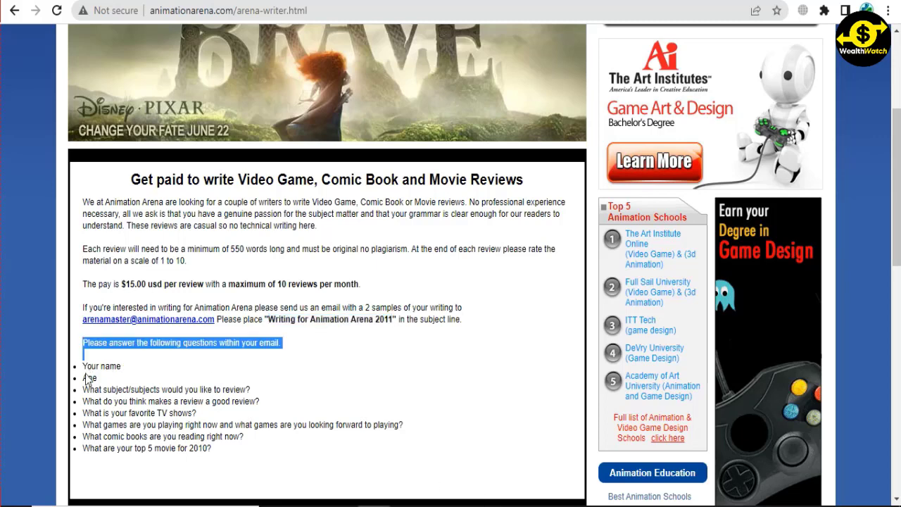
drag(83, 366, 214, 451)
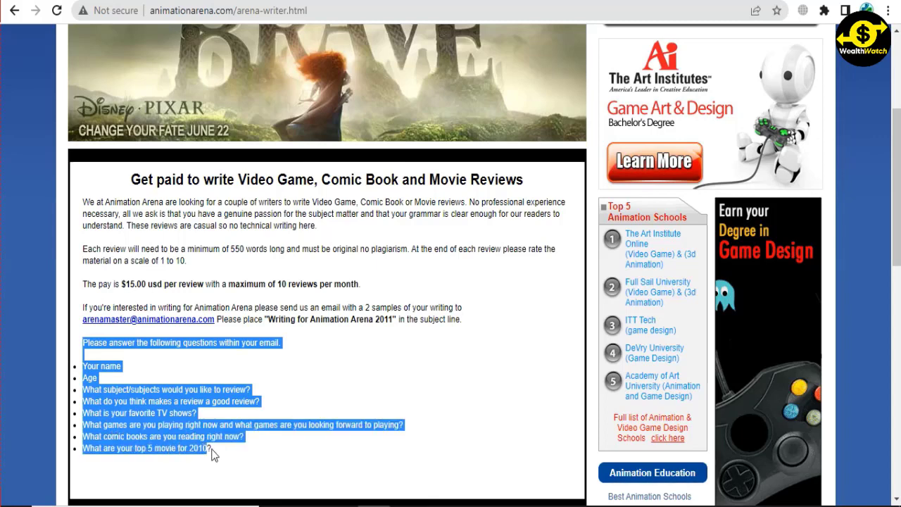
mouse_move(205, 416)
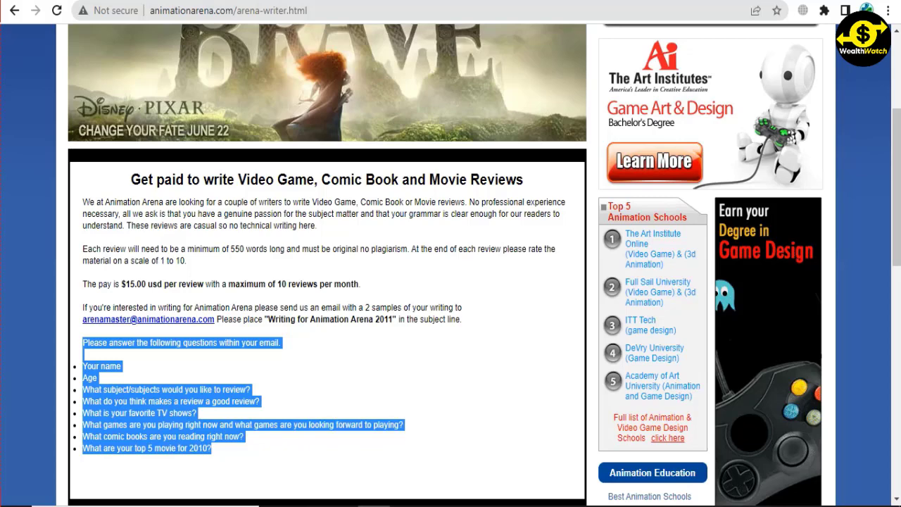
scroll(down, 3)
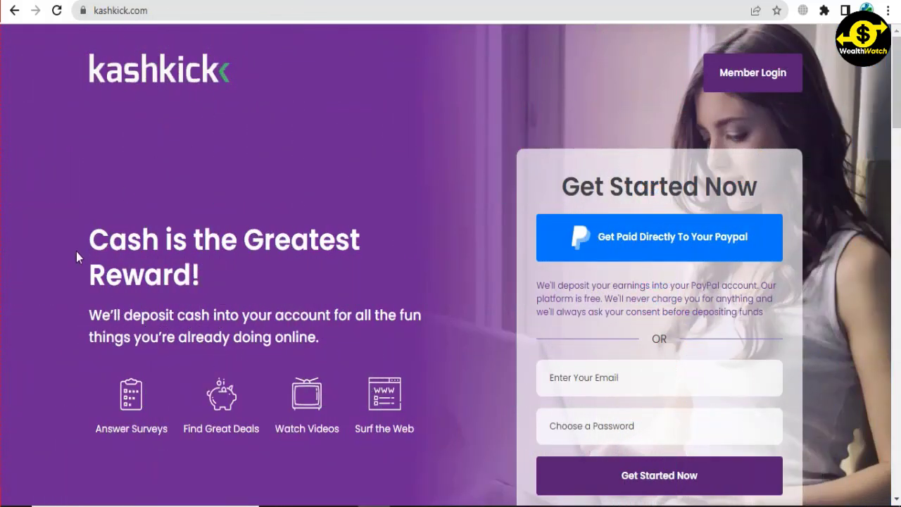
Highlight the 'Cash is the Greatest Reward!' headline and scroll into the 1-2-3 steps, highlighting text there
drag(90, 240, 200, 292)
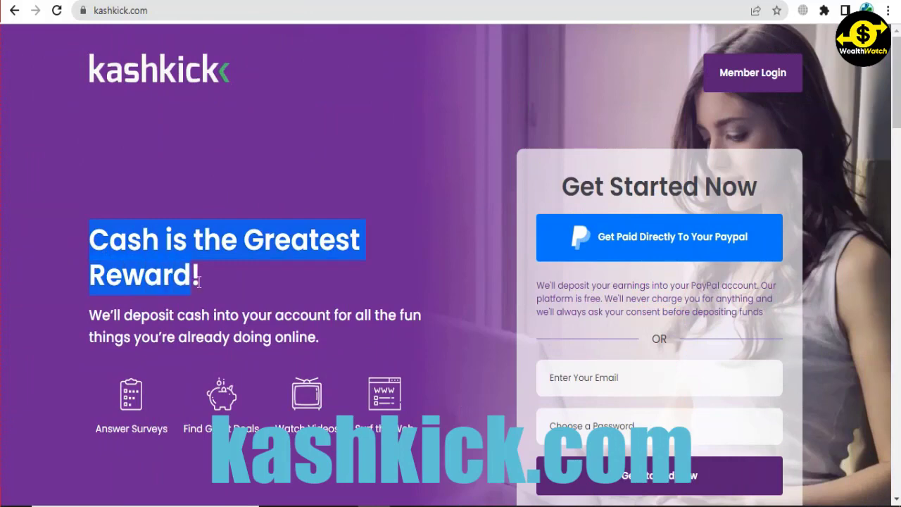
scroll(down, 3)
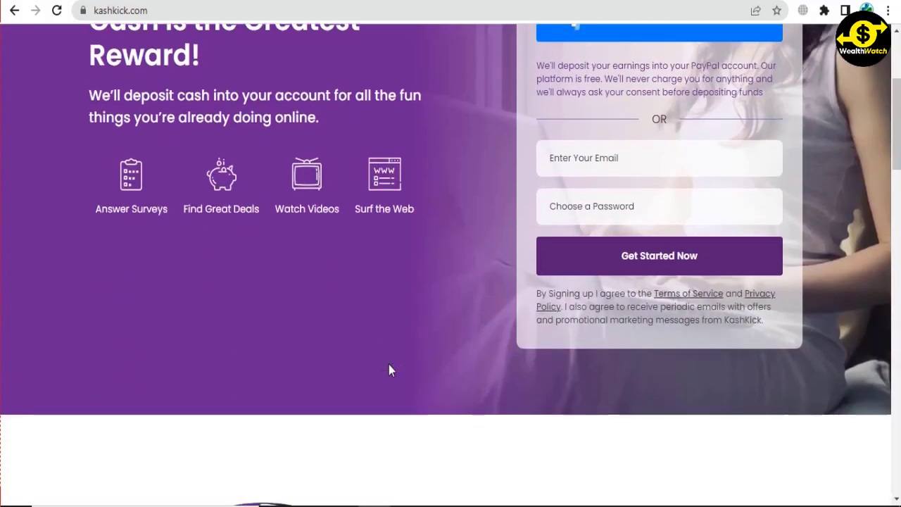
scroll(down, 3)
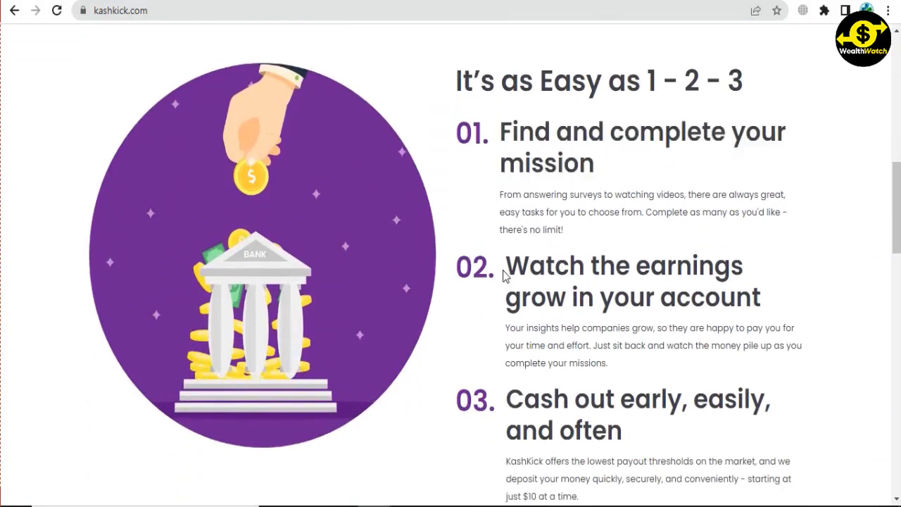
drag(499, 265, 777, 297)
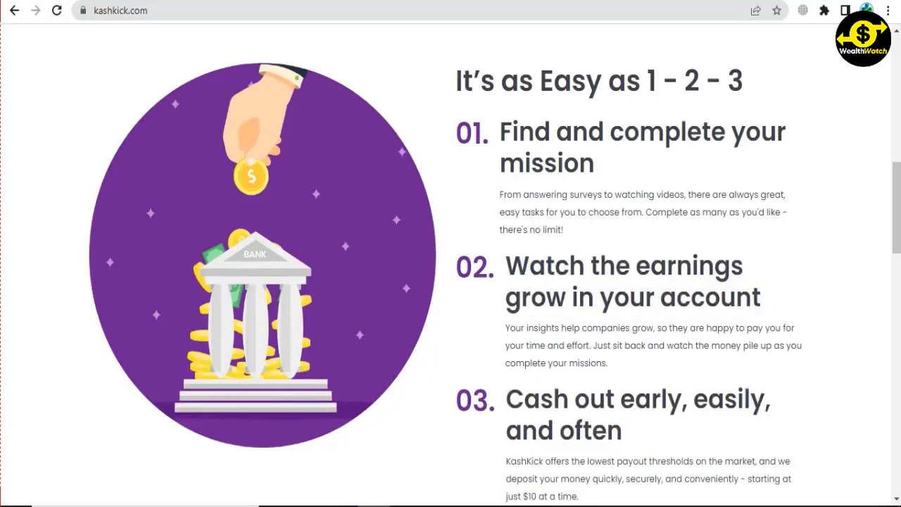
Scroll through how it works and the member testimonials, then back toward the top
scroll(down, 3)
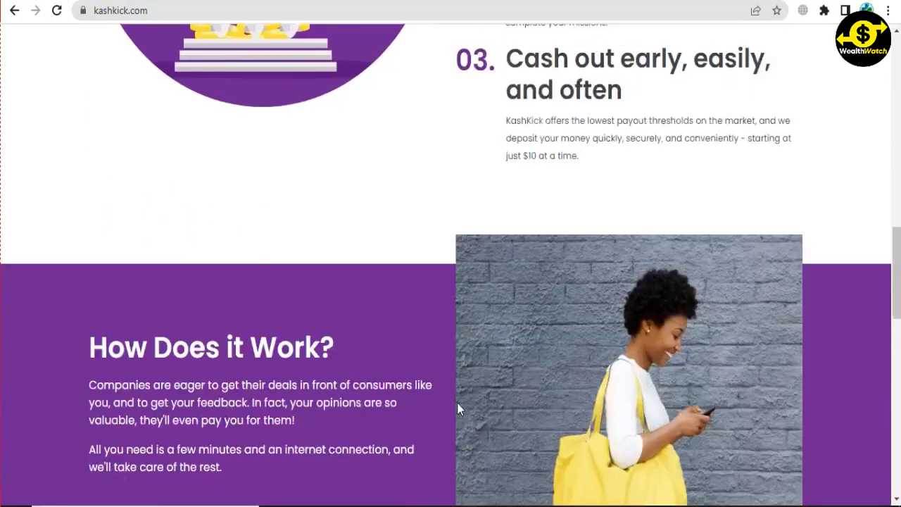
scroll(down, 3)
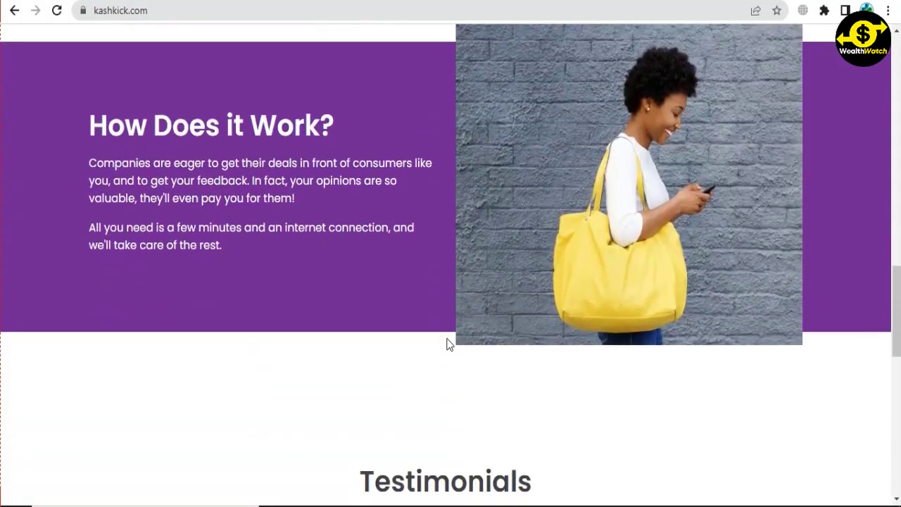
scroll(down, 3)
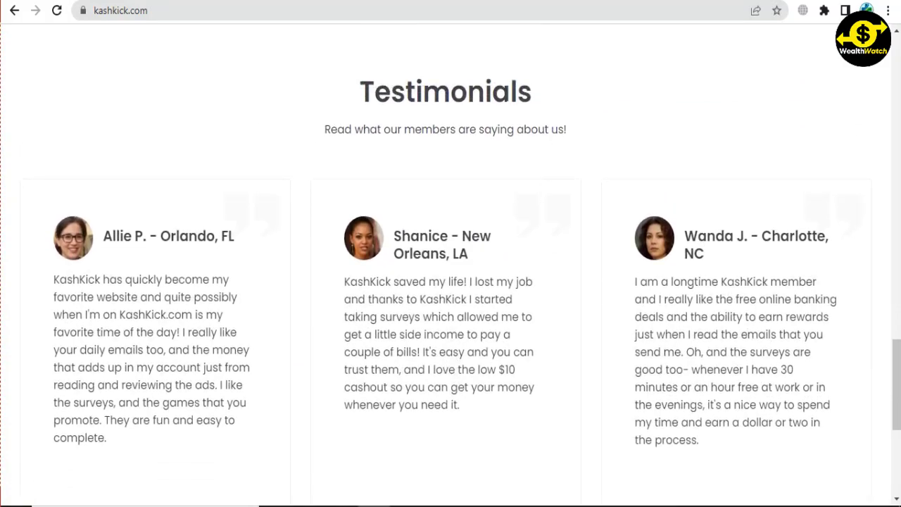
scroll(up, 3)
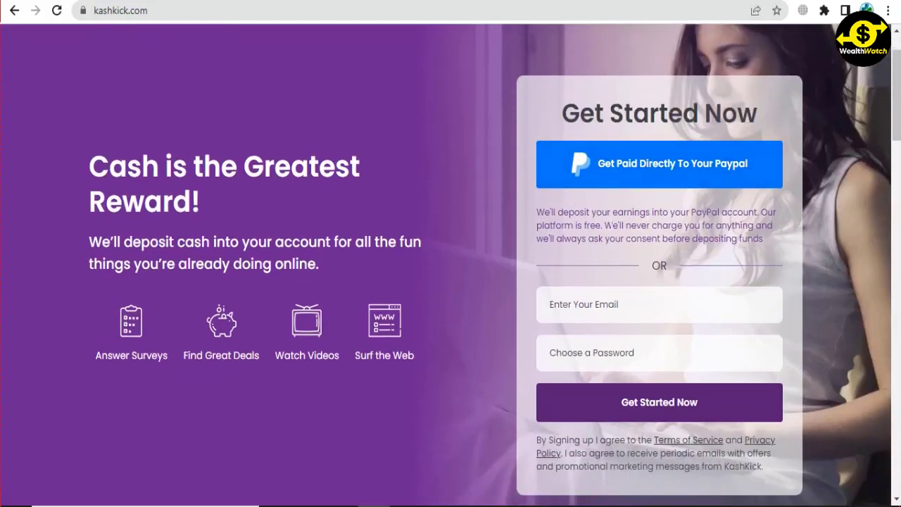
drag(537, 211, 705, 226)
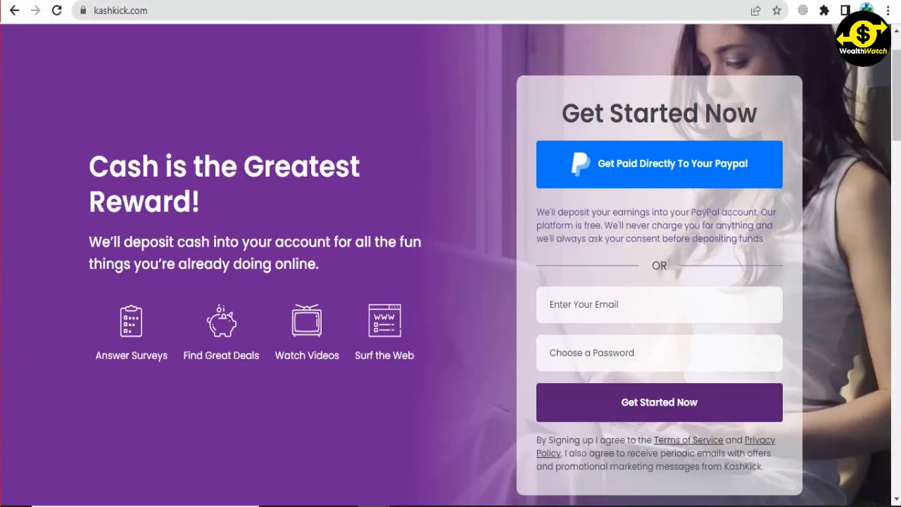
mouse_move(679, 397)
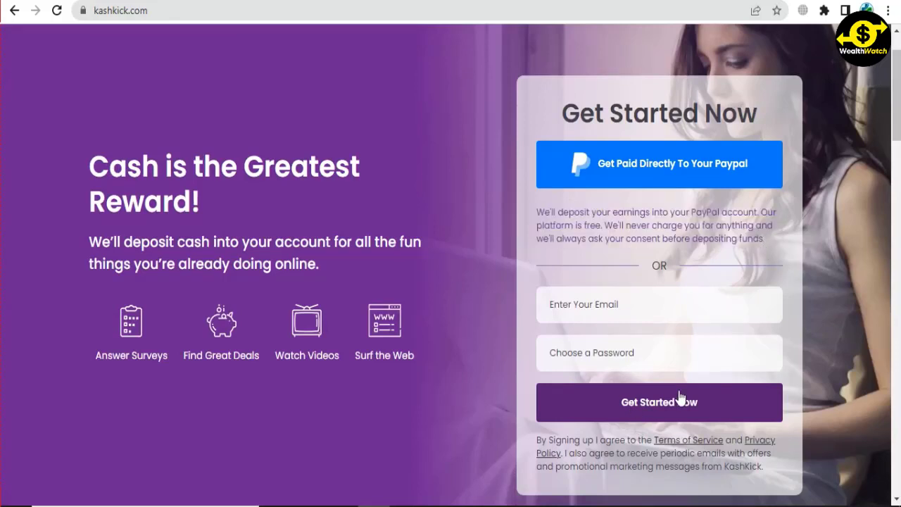
mouse_move(532, 440)
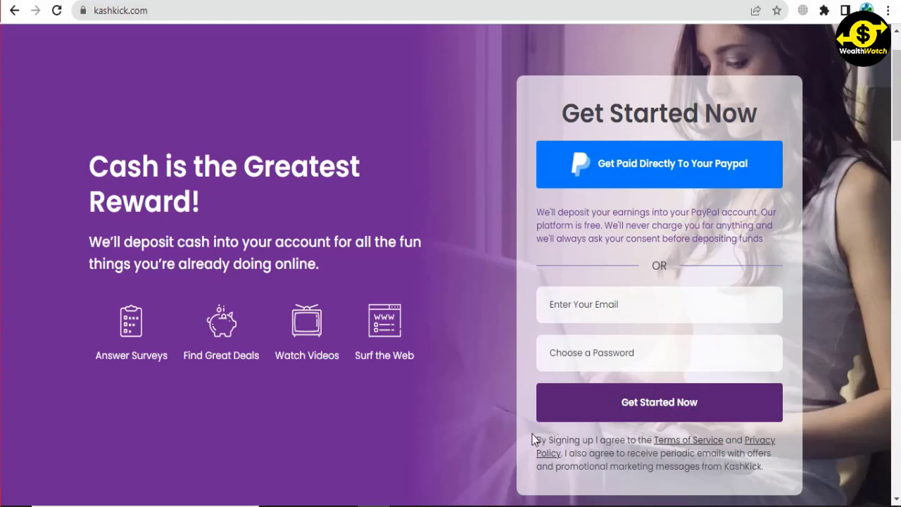
drag(532, 439, 761, 467)
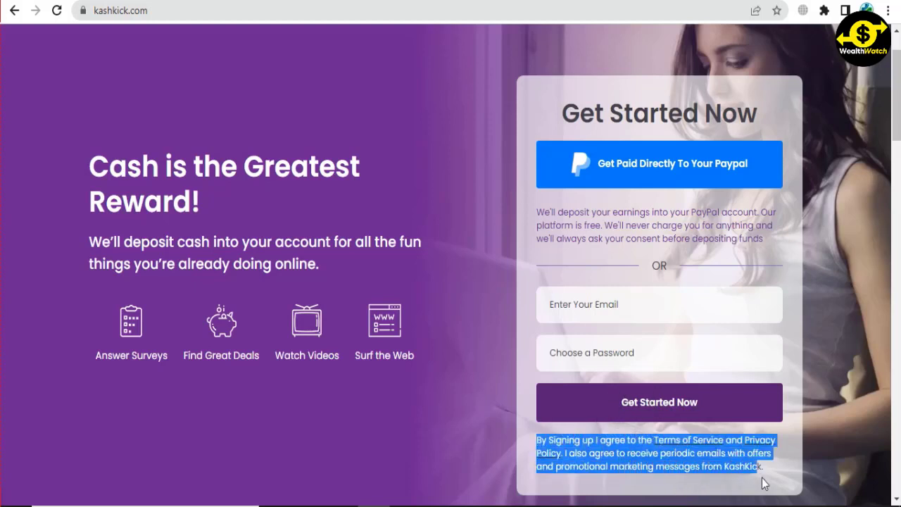